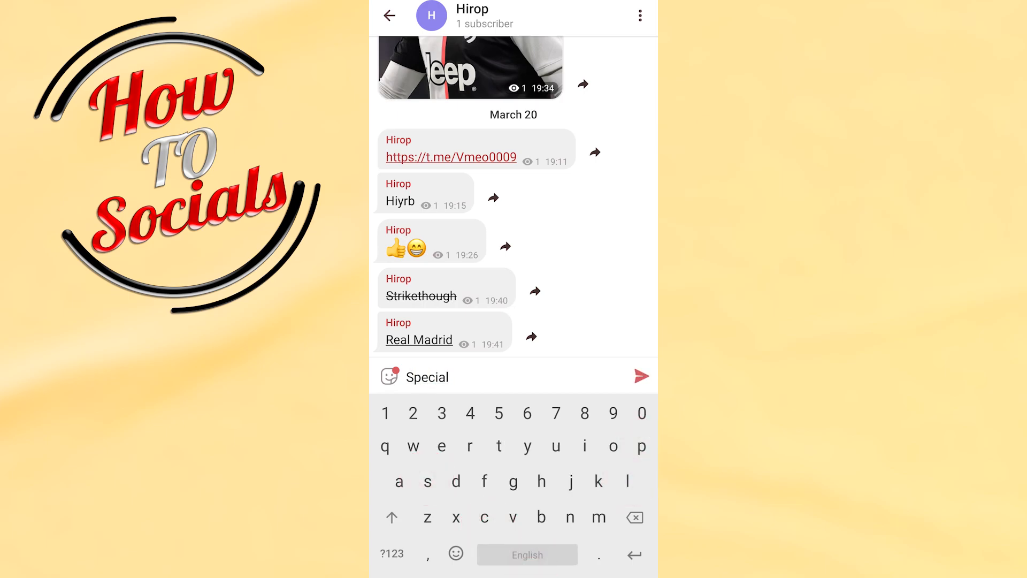
Step: Format the drafted word 'Special' in the Hirop channel message as italic
double_click(427, 377)
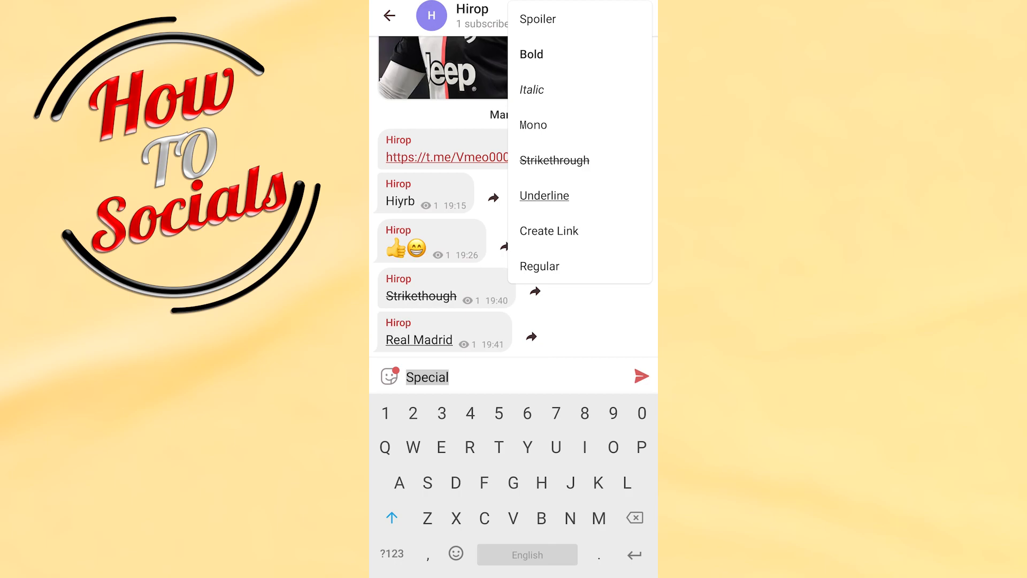
left_click(532, 90)
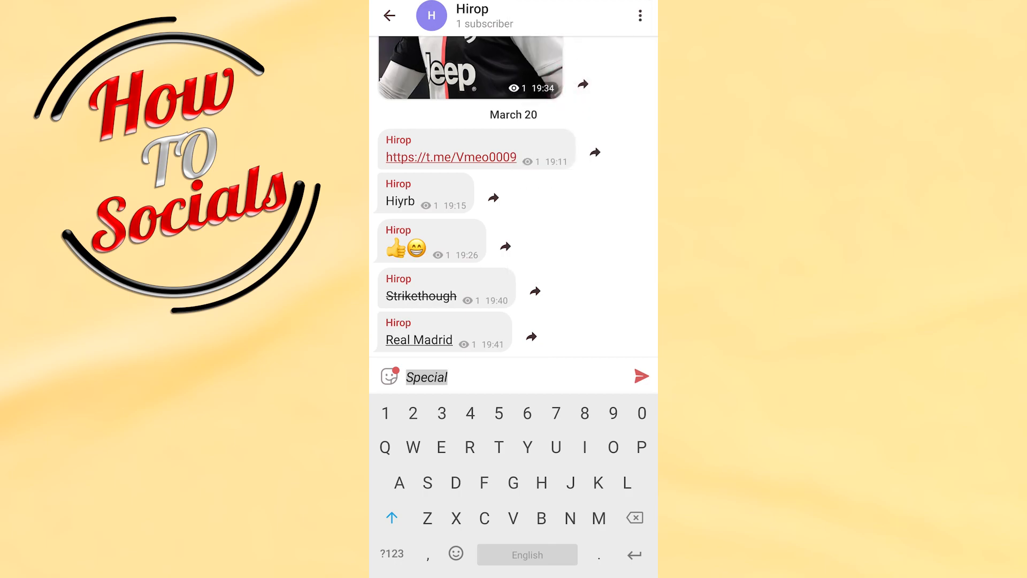
left_click(449, 377)
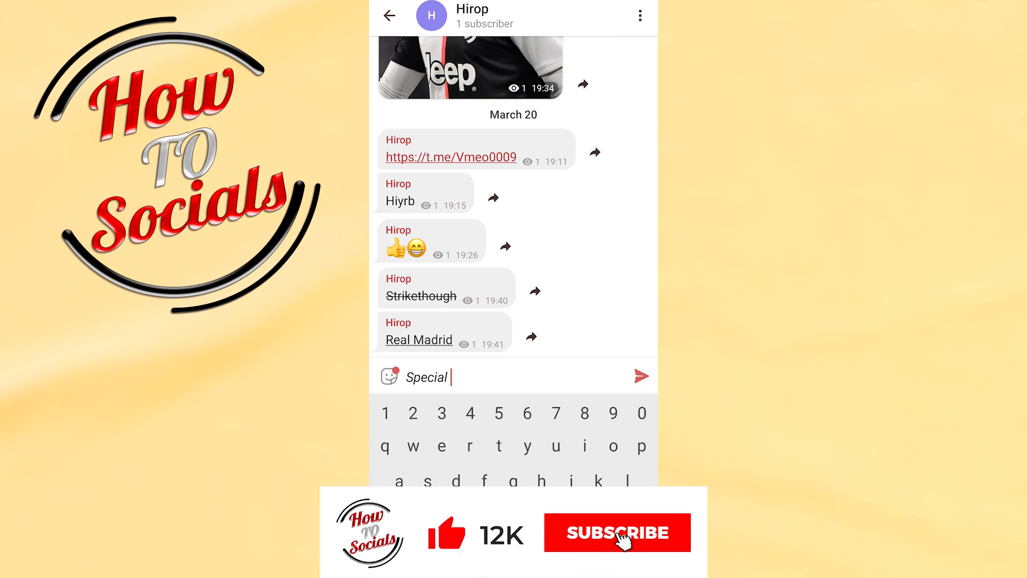
left_click(617, 533)
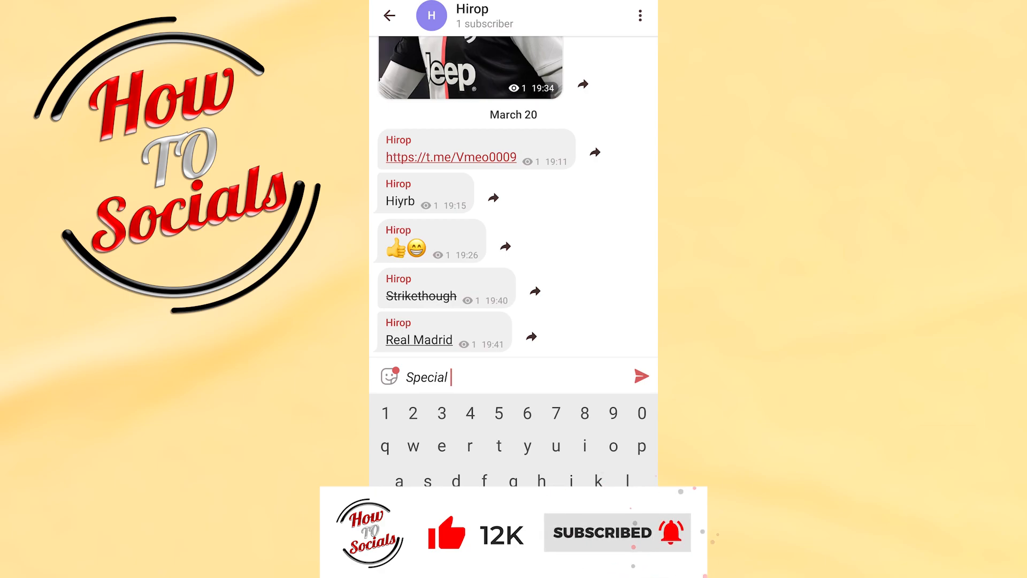